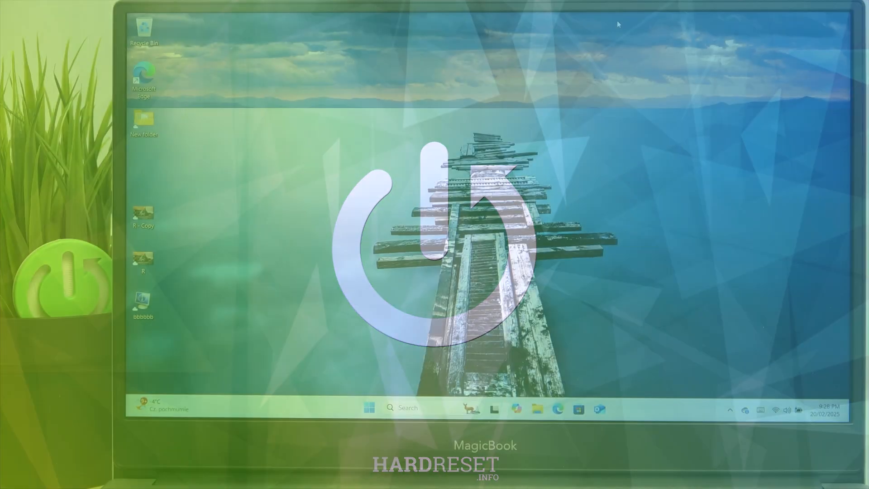
Launch the Settings app so its Home page is displayed.
{"action": "left_click", "coordinate": [369, 408]}
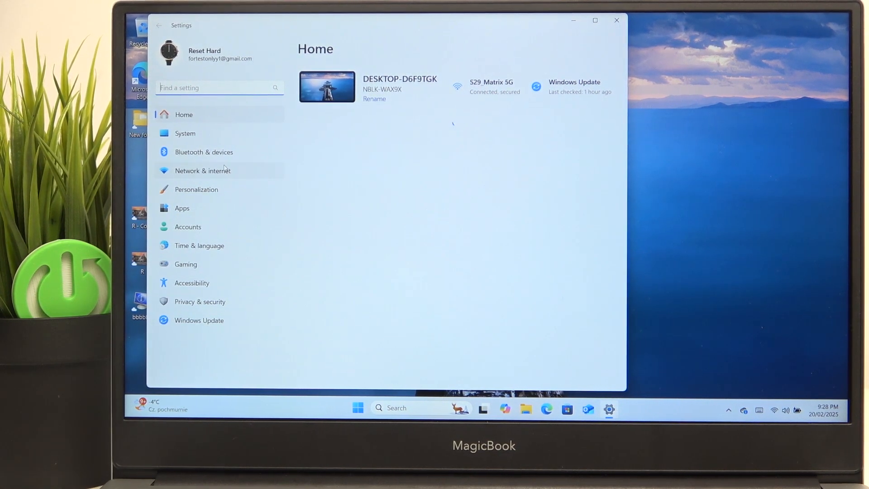
Switch the Touchpad toggle to Off on the Bluetooth & devices > Touchpad page.
{"action": "left_click", "coordinate": [203, 151]}
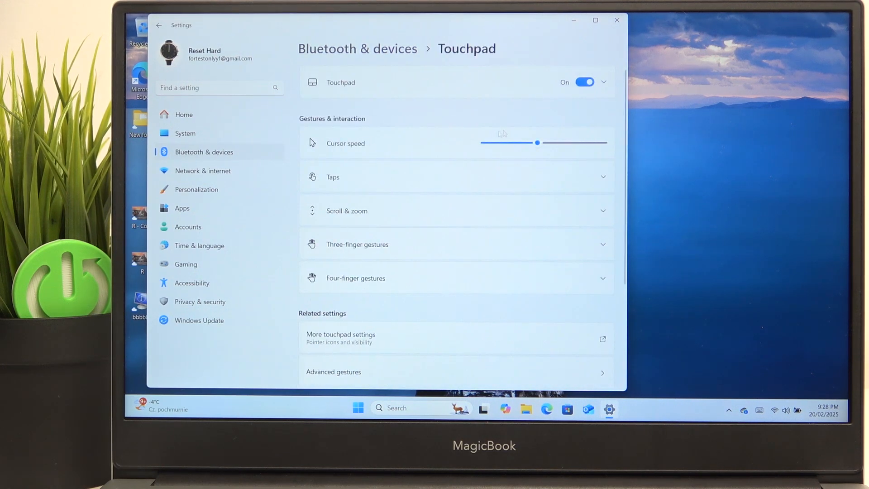
{"action": "left_click", "coordinate": [584, 82]}
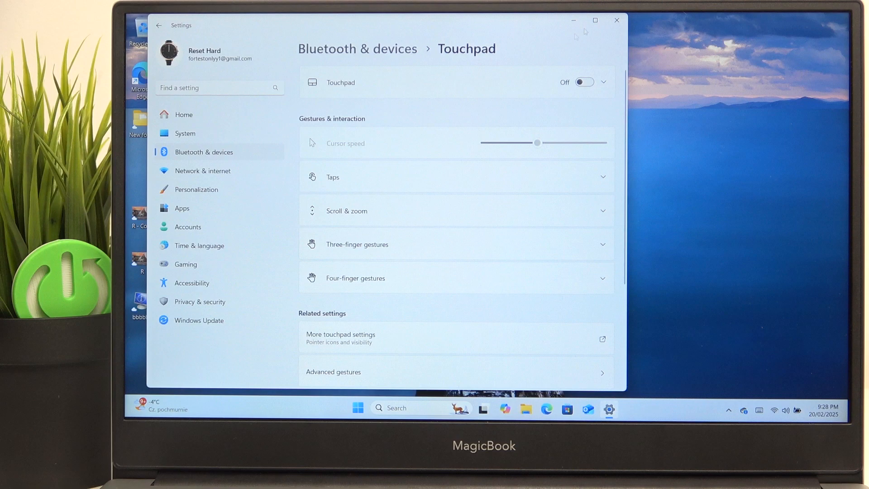
{"action": "left_click", "coordinate": [615, 21]}
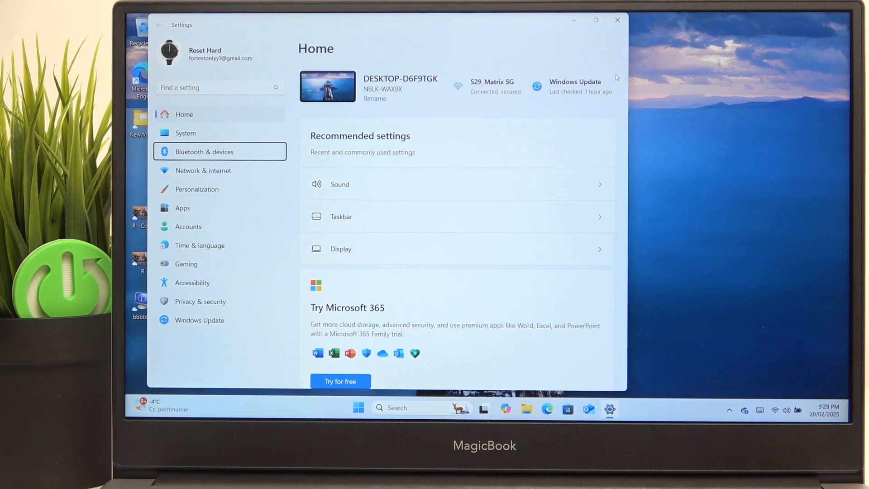
Return to the Bluetooth & devices page from the Settings sidebar.
{"action": "left_click", "coordinate": [204, 151]}
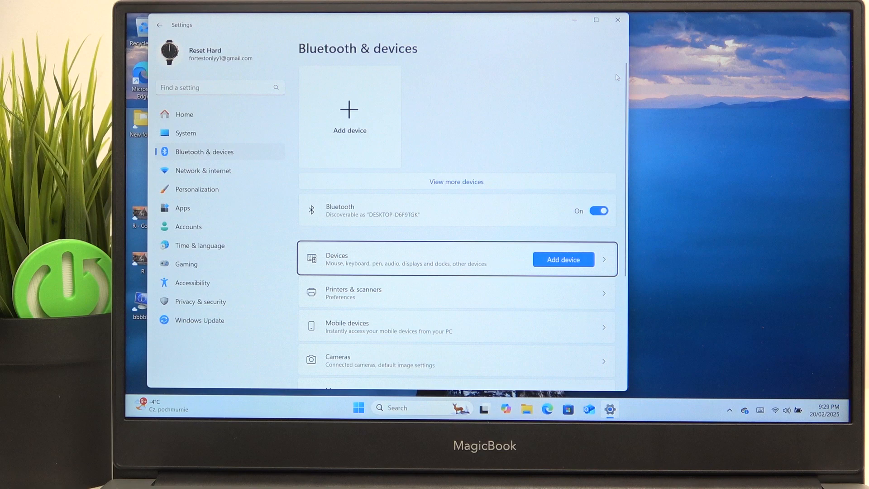
Reach the Touchpad page and switch the Touchpad toggle back to On.
{"action": "scroll", "scroll_direction": "down", "scroll_amount": 3}
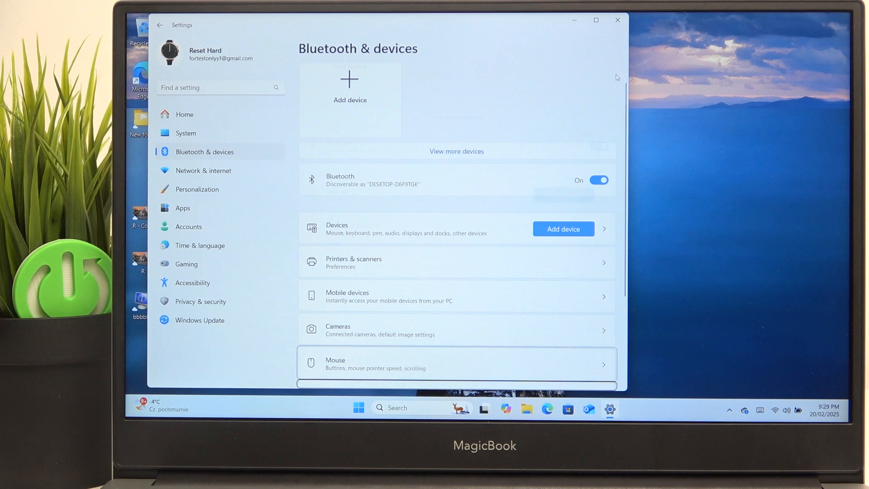
{"action": "scroll", "scroll_direction": "down", "scroll_amount": 3}
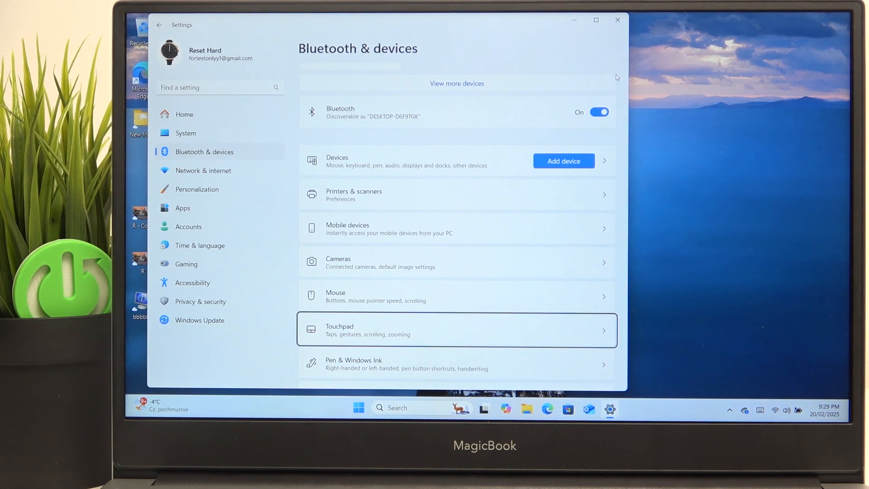
{"action": "left_click", "coordinate": [455, 329]}
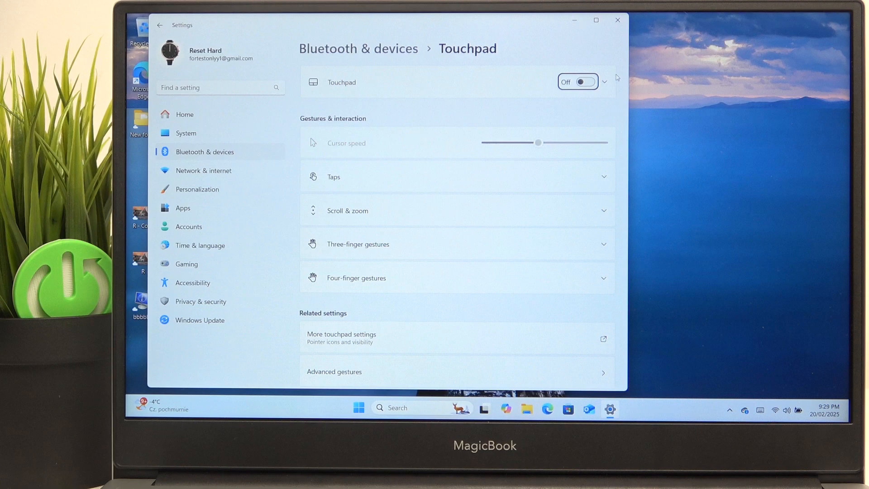
{"action": "left_click", "coordinate": [578, 82]}
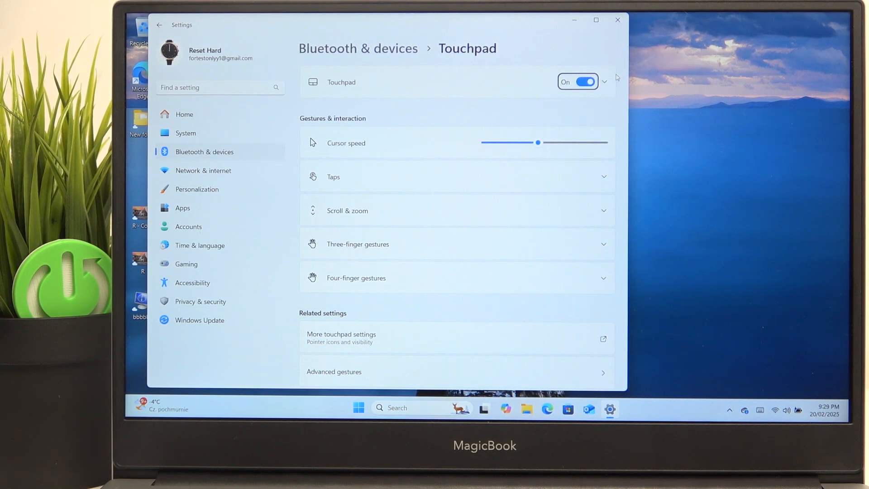